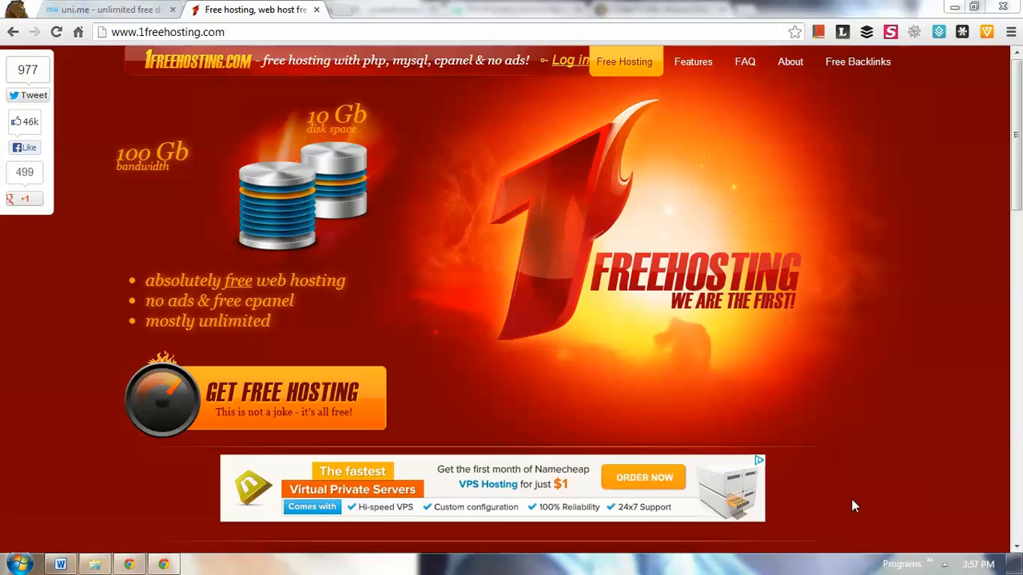
{"action": "mouse_move", "coordinate": [467, 492]}
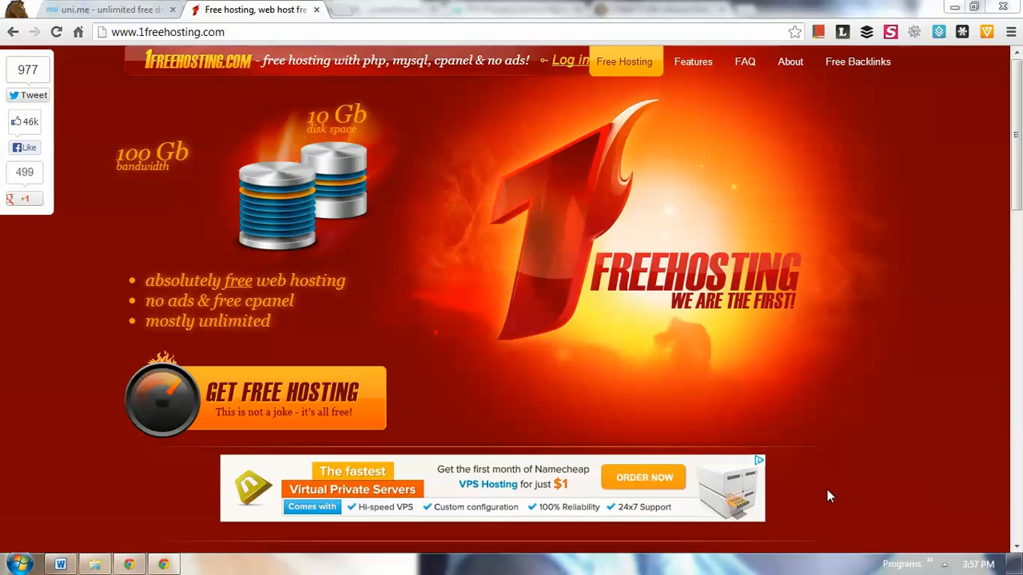
{"action": "mouse_move", "coordinate": [775, 487]}
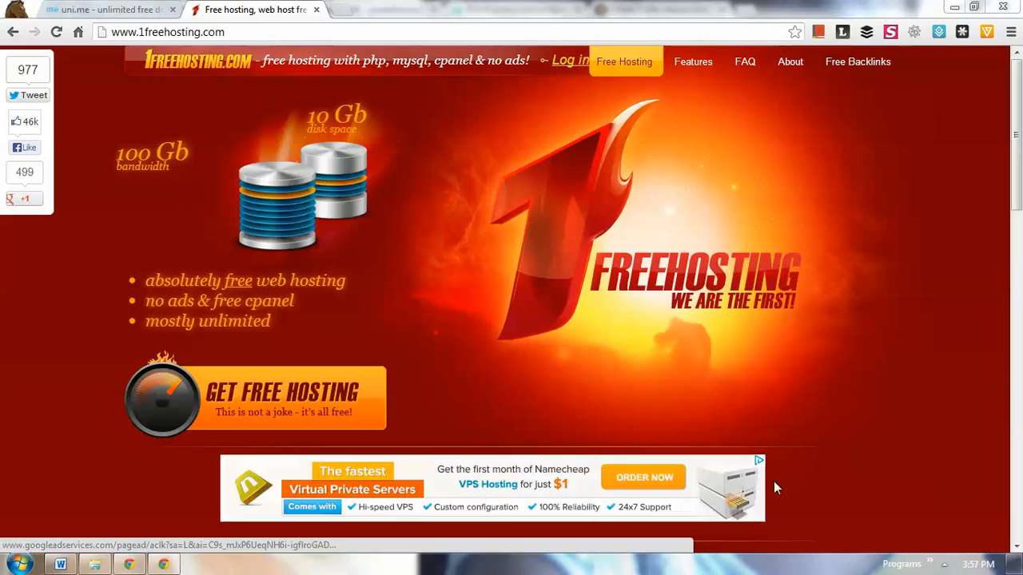
{"action": "mouse_move", "coordinate": [518, 461]}
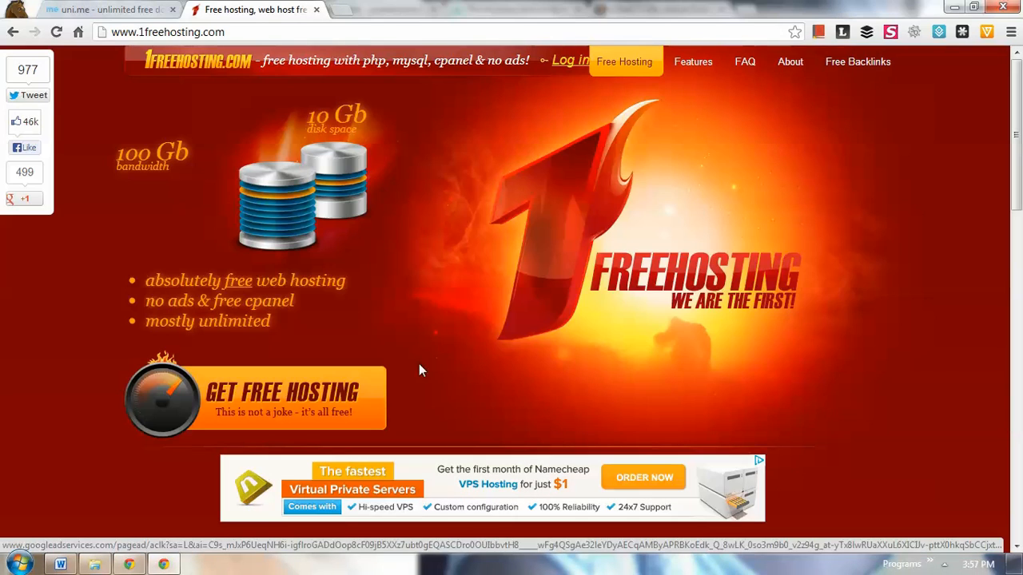
{"action": "mouse_move", "coordinate": [879, 398]}
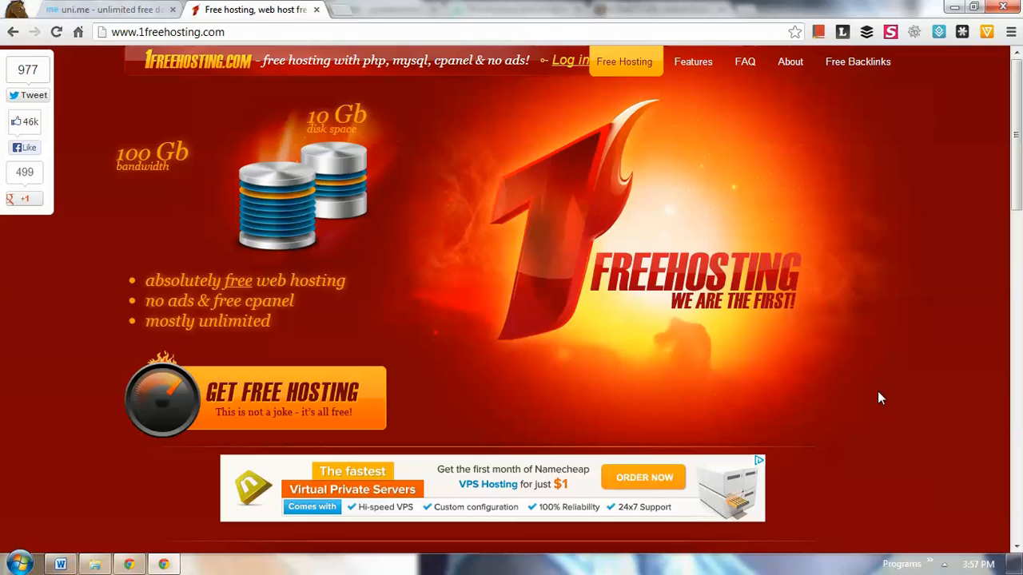
{"action": "mouse_move", "coordinate": [972, 259]}
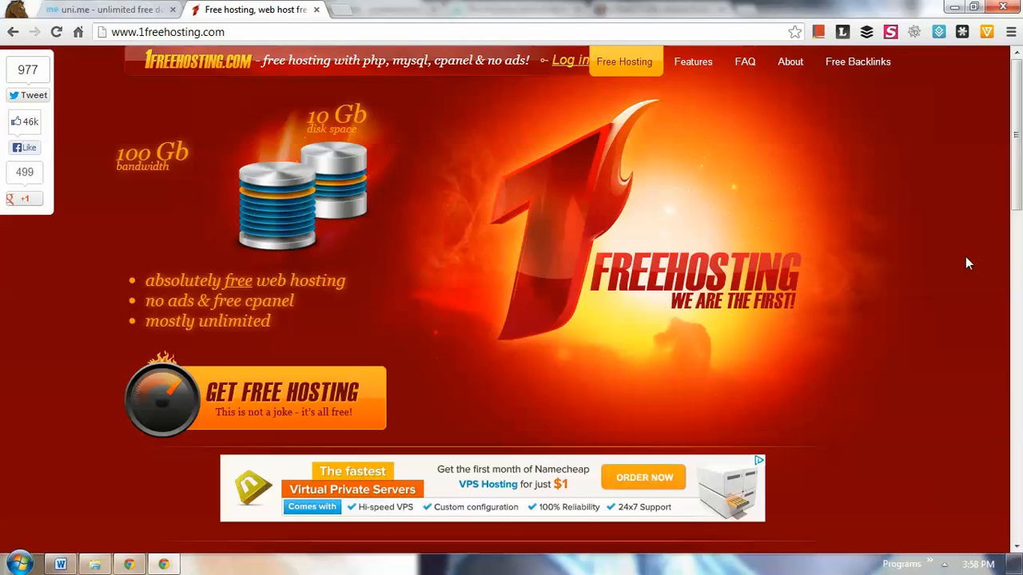
{"action": "mouse_move", "coordinate": [1013, 204]}
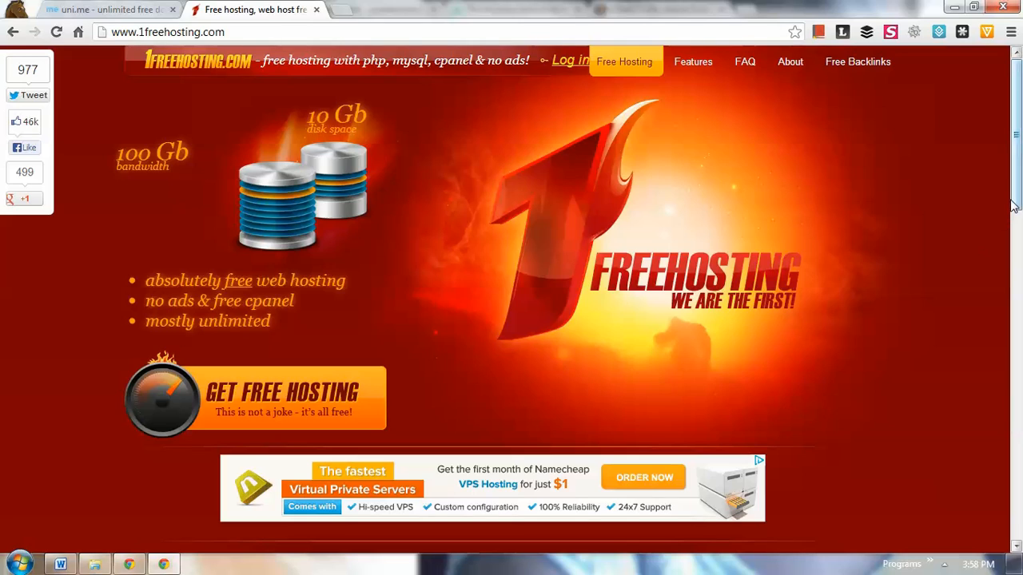
{"action": "mouse_move", "coordinate": [713, 141]}
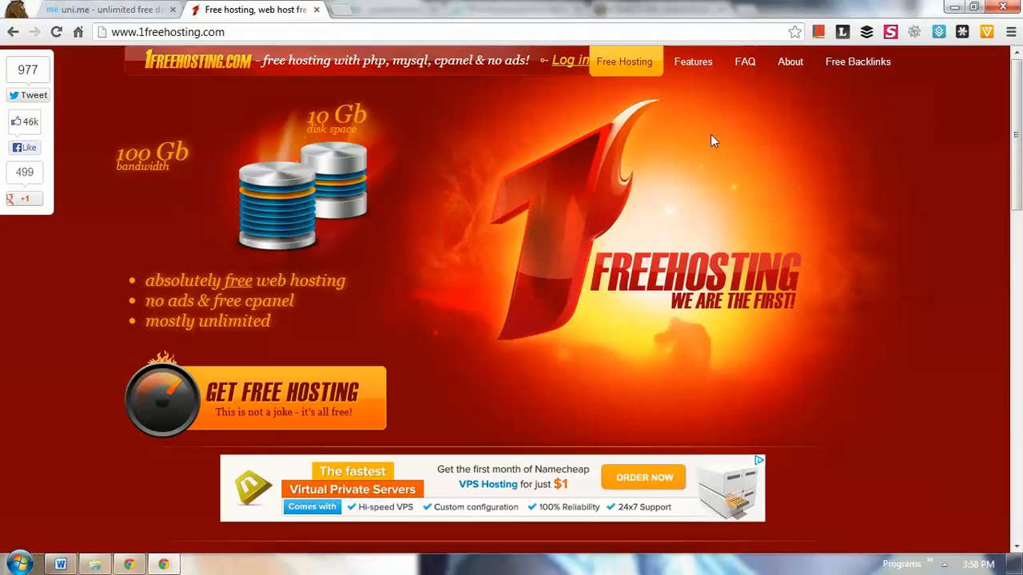
{"action": "mouse_move", "coordinate": [572, 125]}
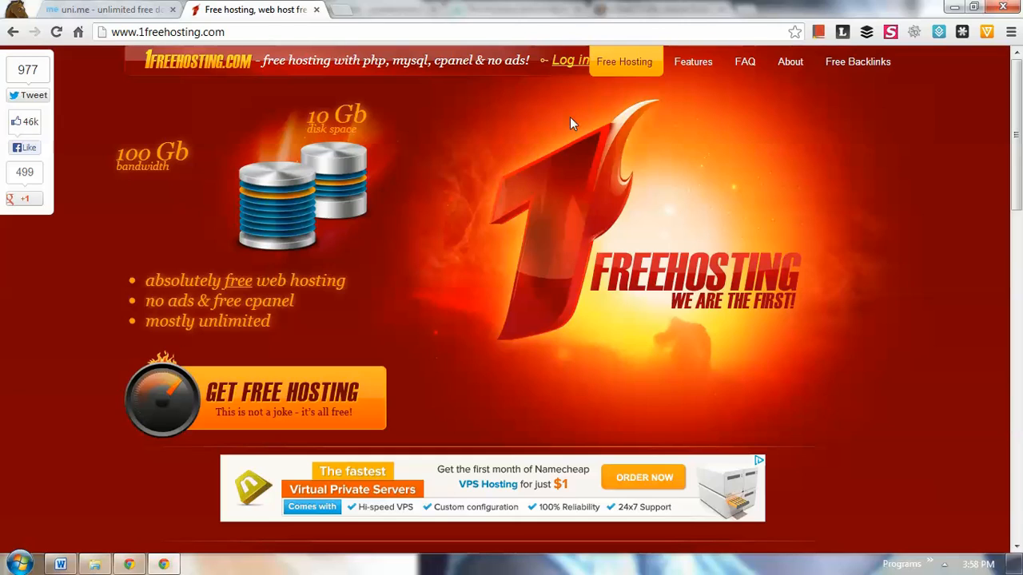
{"action": "mouse_move", "coordinate": [578, 105]}
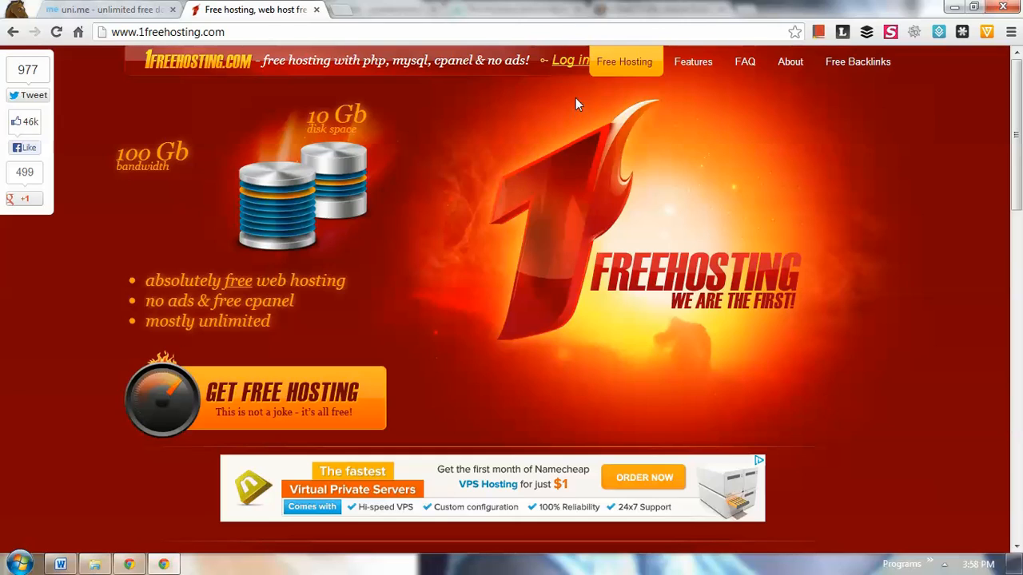
{"action": "mouse_move", "coordinate": [610, 154]}
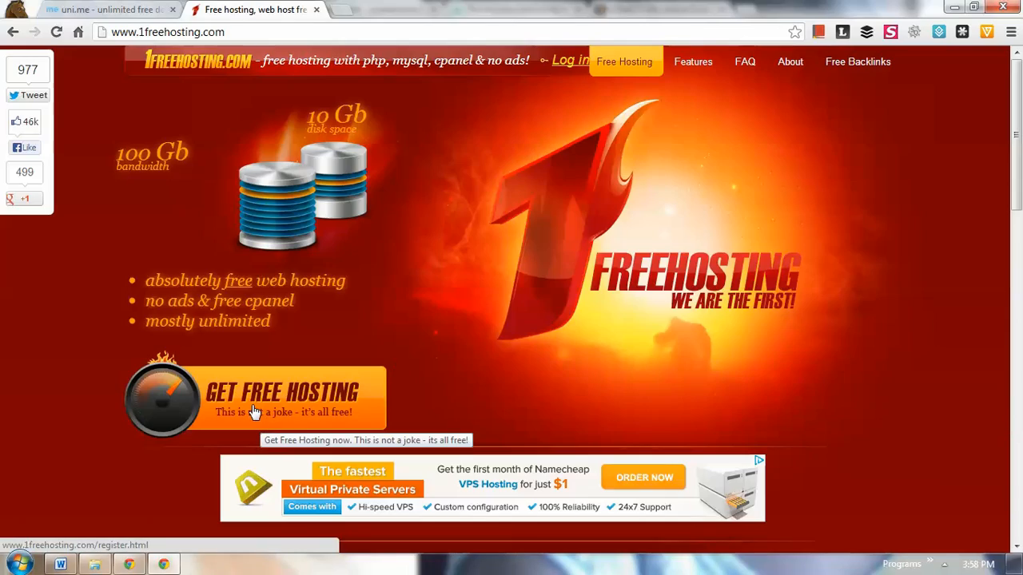
Sign up for free hosting as 'Clint' with matching passwords and the captcha, reaching the Accounts page.
{"action": "left_click", "coordinate": [281, 393]}
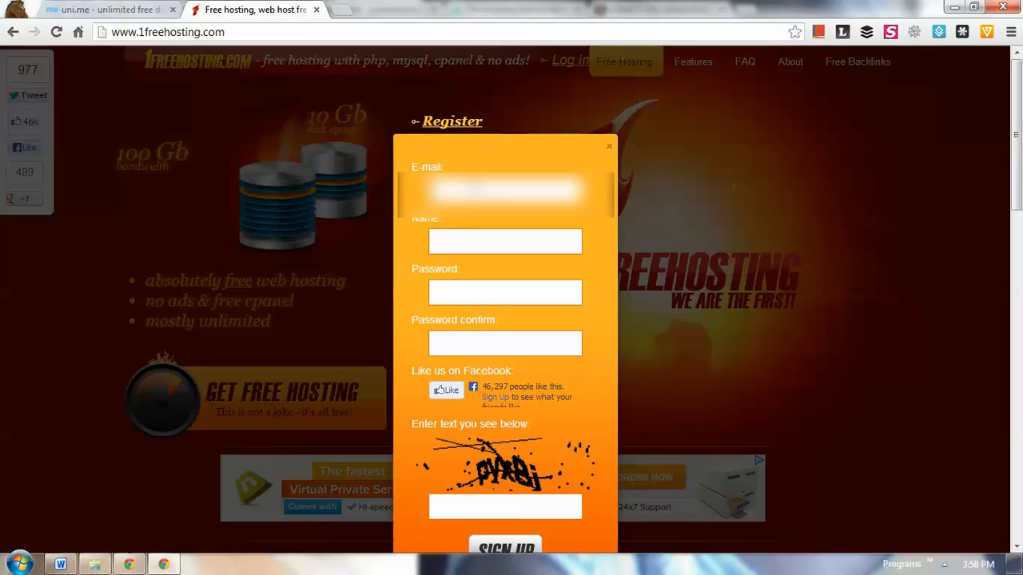
{"action": "left_click", "coordinate": [505, 242]}
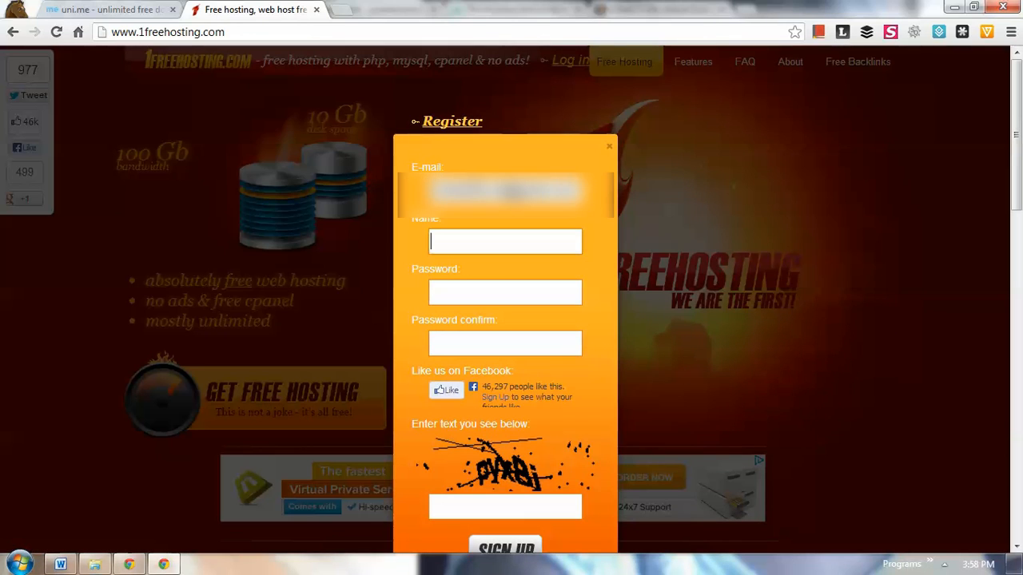
{"action": "type", "text": "Clint"}
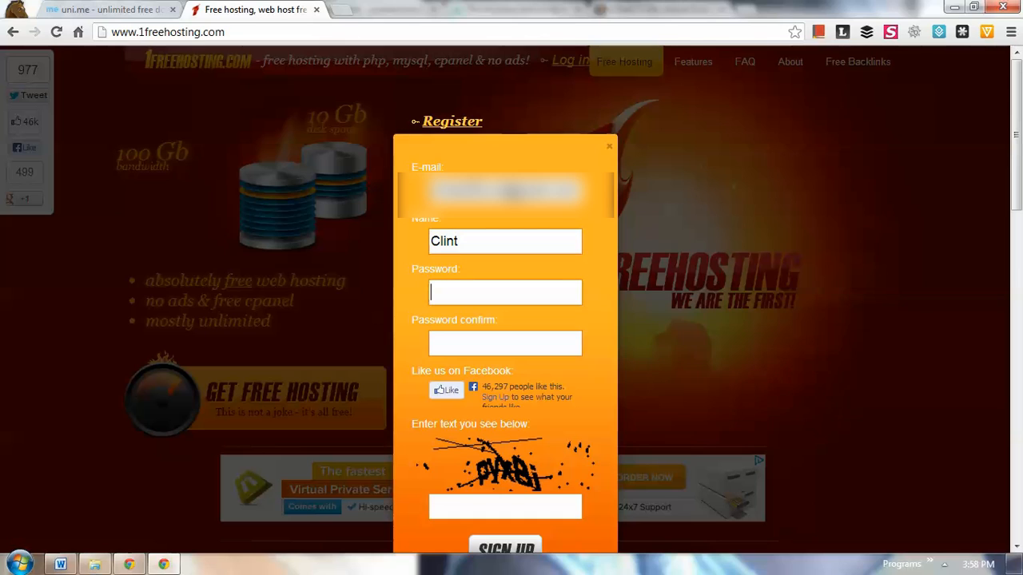
{"action": "type", "text": "password"}
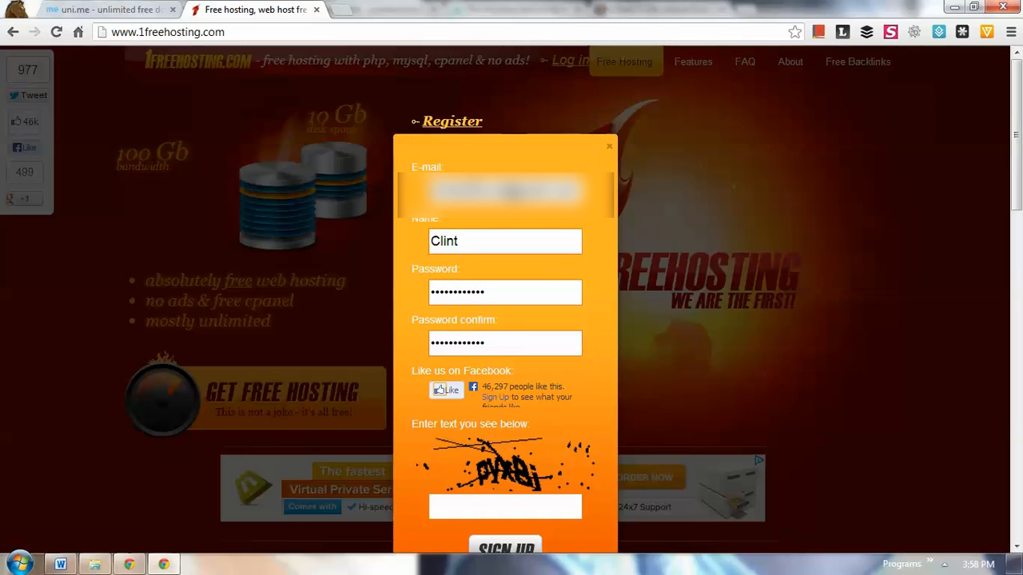
{"action": "type", "text": "pyx8j"}
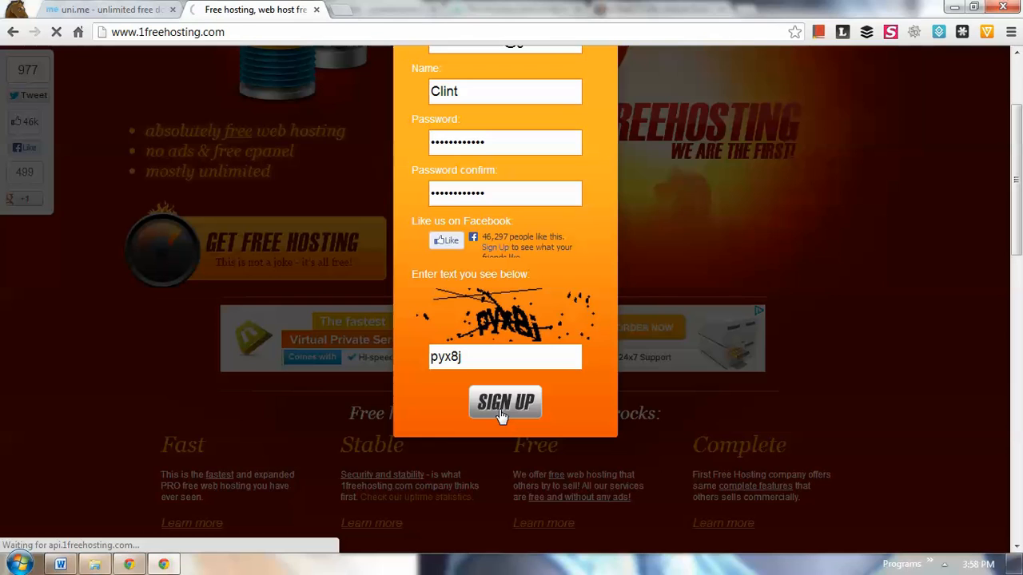
{"action": "left_click", "coordinate": [505, 402]}
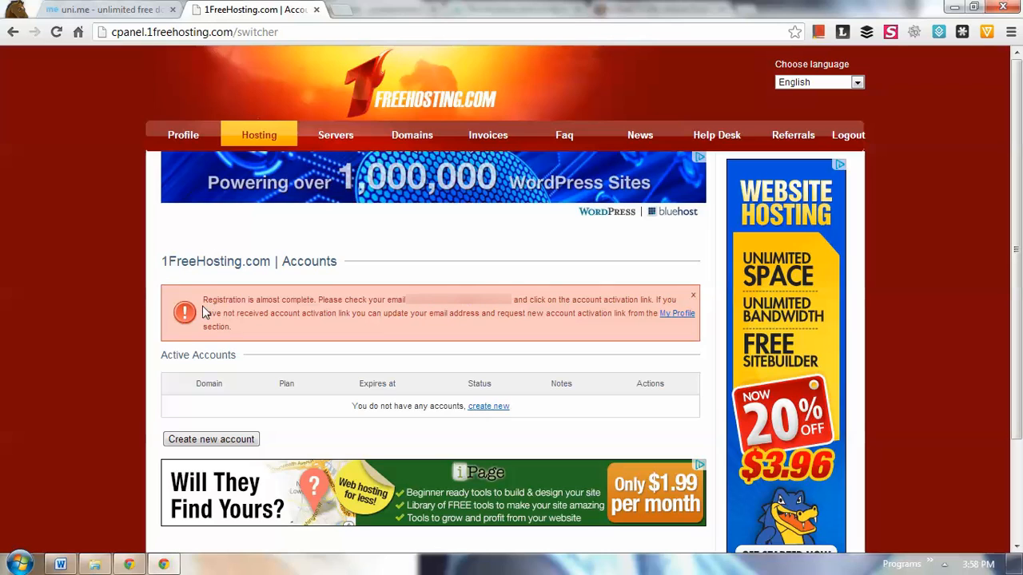
{"action": "mouse_move", "coordinate": [288, 311]}
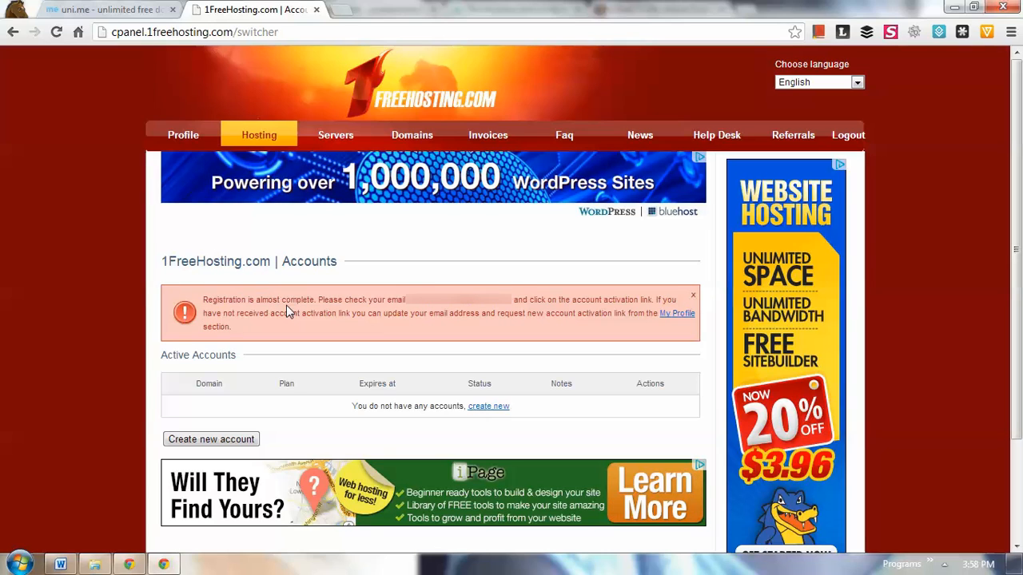
{"action": "mouse_move", "coordinate": [431, 320]}
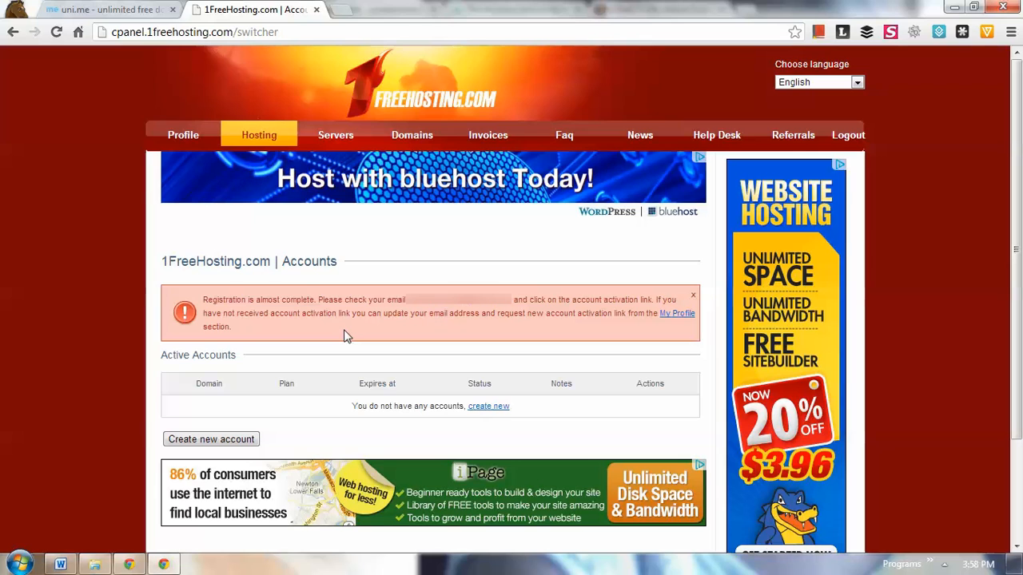
{"action": "left_click", "coordinate": [359, 9]}
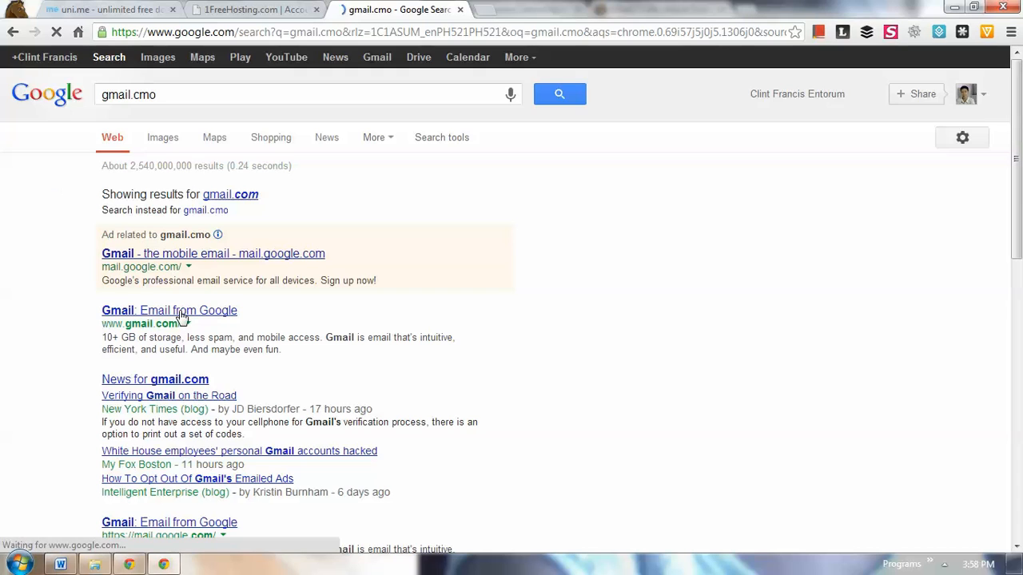
Go from the Google results to the Gmail inbox holding the 1FreeHosting sign-up emails.
{"action": "left_click", "coordinate": [169, 310]}
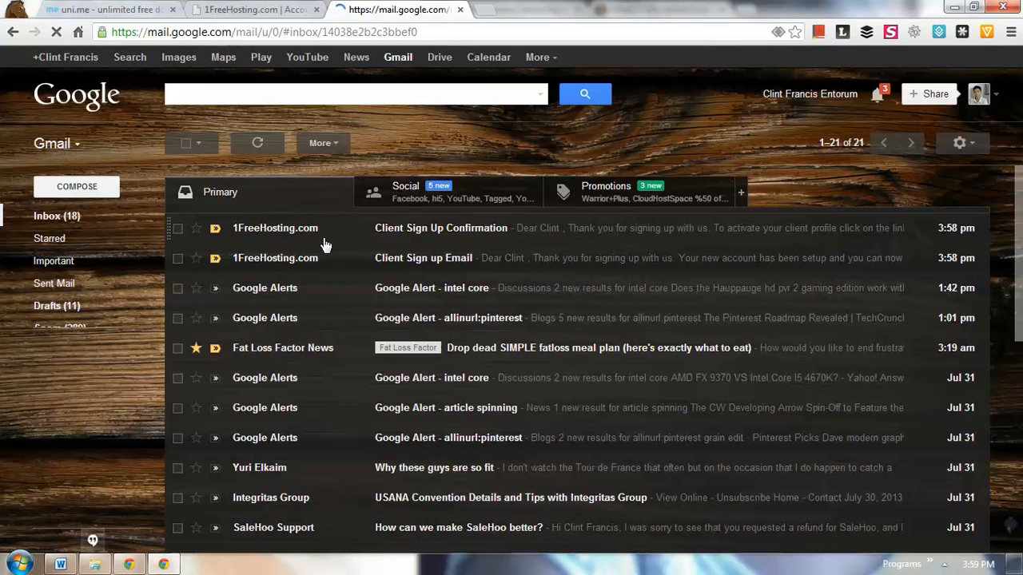
Follow the cpanel.1freehosting.com activation link in the Client Sign Up Confirmation email, then return to Gmail.
{"action": "left_click", "coordinate": [441, 227]}
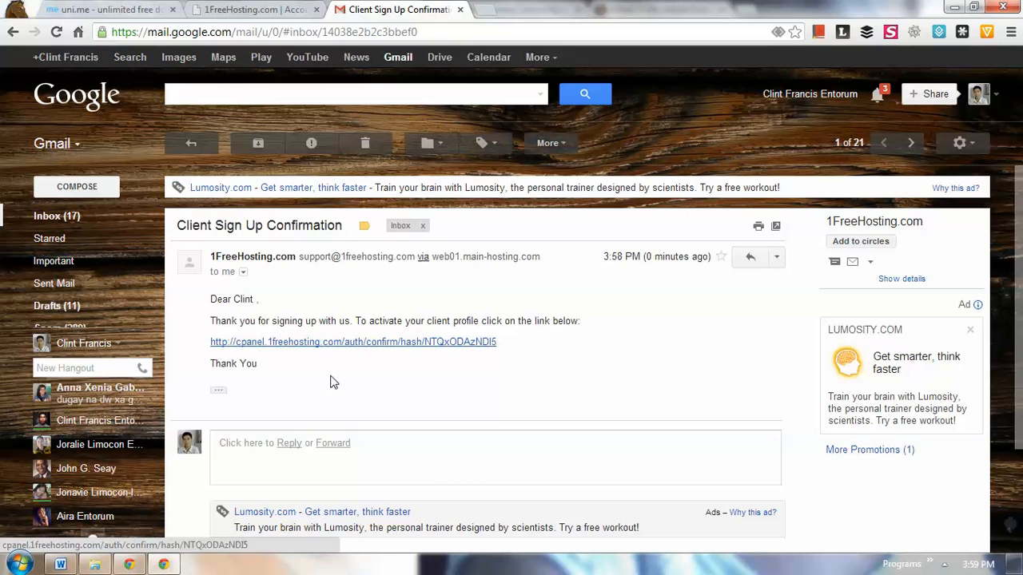
{"action": "mouse_move", "coordinate": [313, 359]}
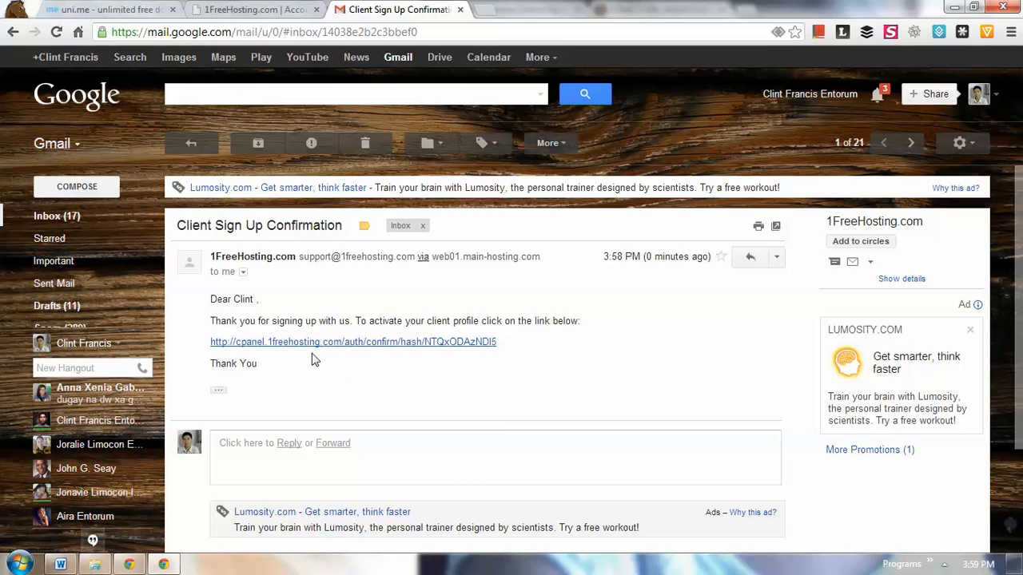
{"action": "mouse_move", "coordinate": [355, 354]}
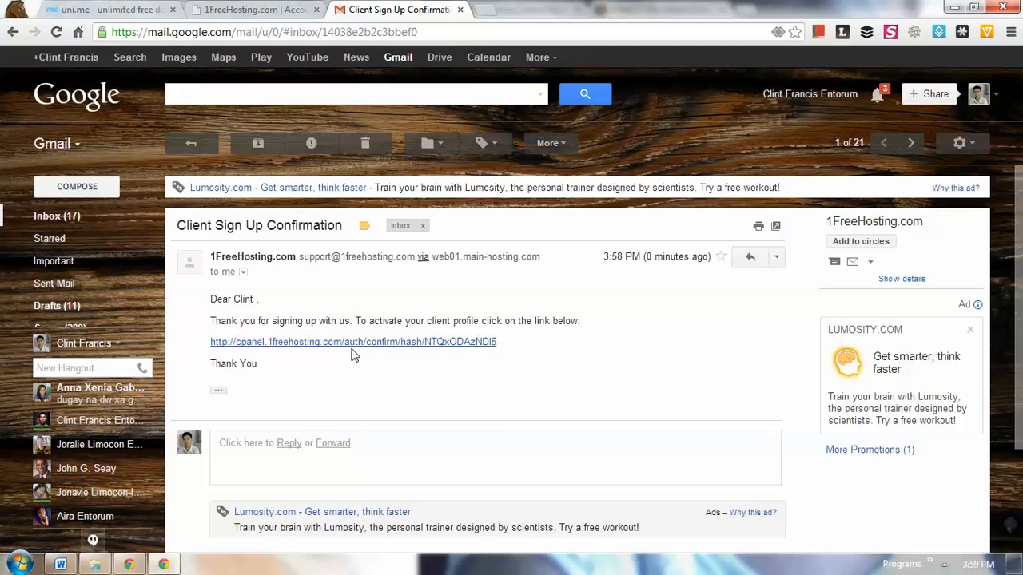
{"action": "mouse_move", "coordinate": [361, 353]}
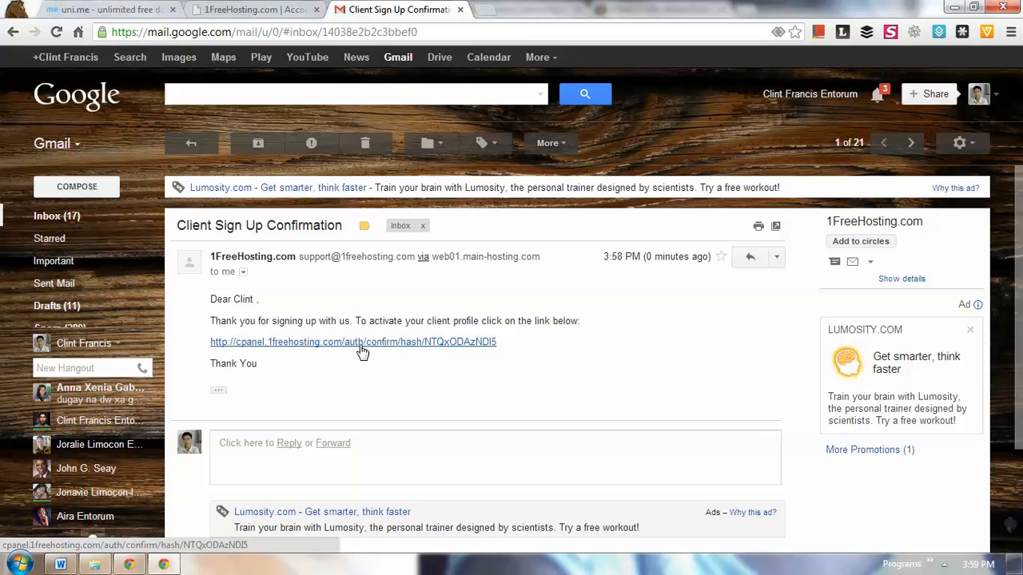
{"action": "left_click", "coordinate": [351, 342]}
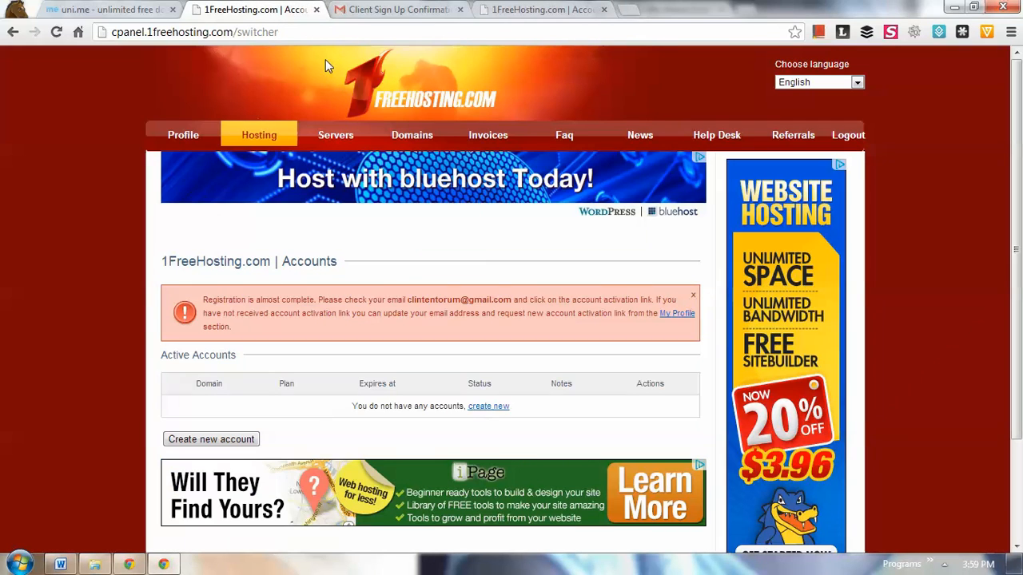
{"action": "left_click", "coordinate": [252, 10]}
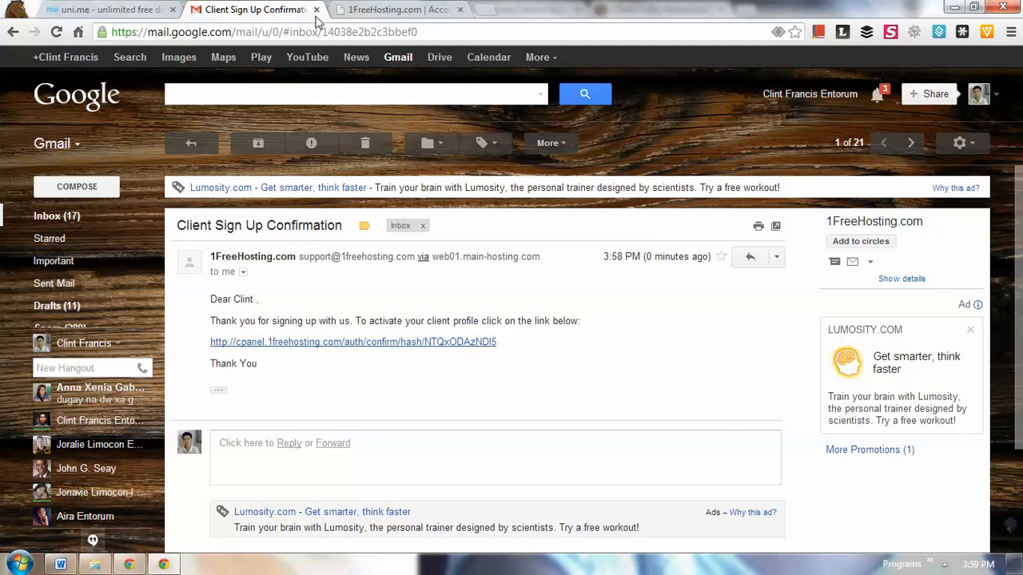
On the Select Hosting Plan page, choose the free 1Freehosting plan instead of 1FreeHosting PRO.
{"action": "left_click", "coordinate": [354, 342]}
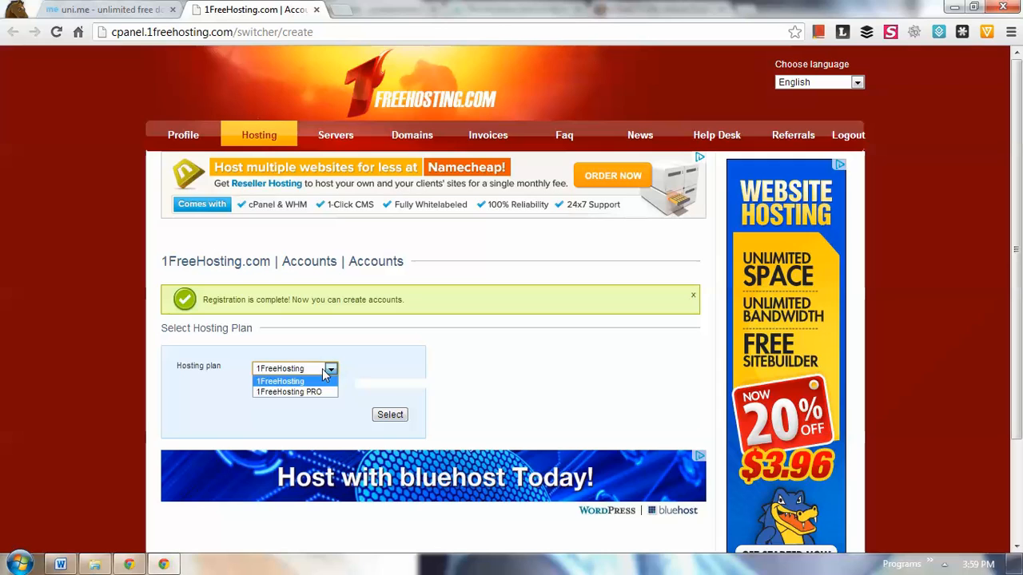
{"action": "left_click", "coordinate": [288, 391]}
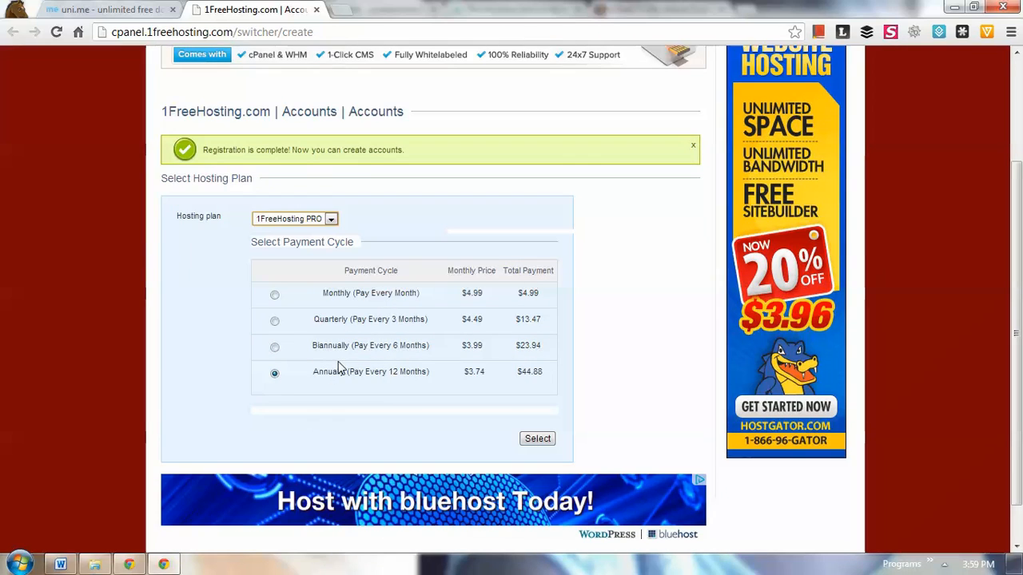
{"action": "mouse_move", "coordinate": [311, 302]}
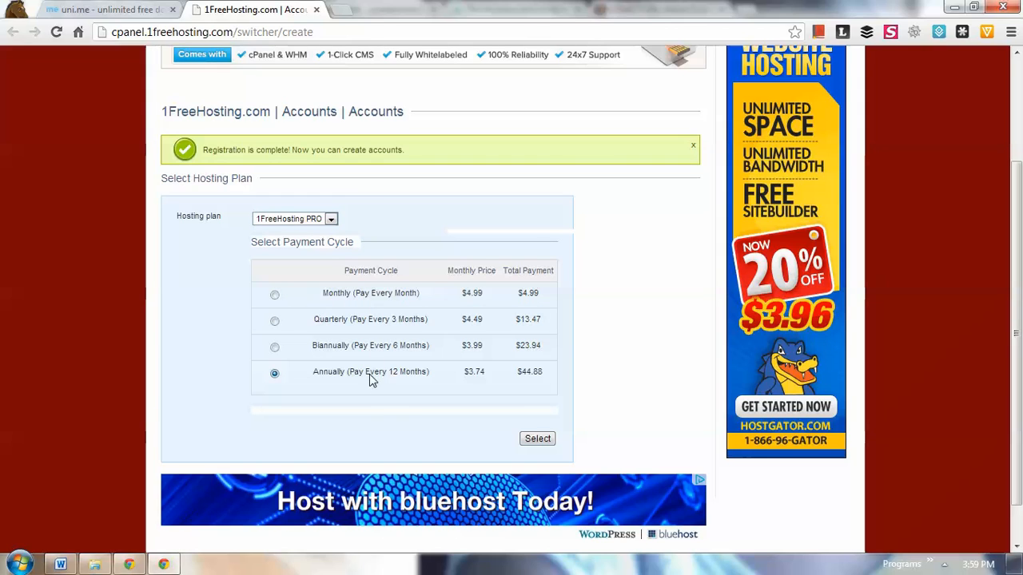
{"action": "mouse_move", "coordinate": [345, 285]}
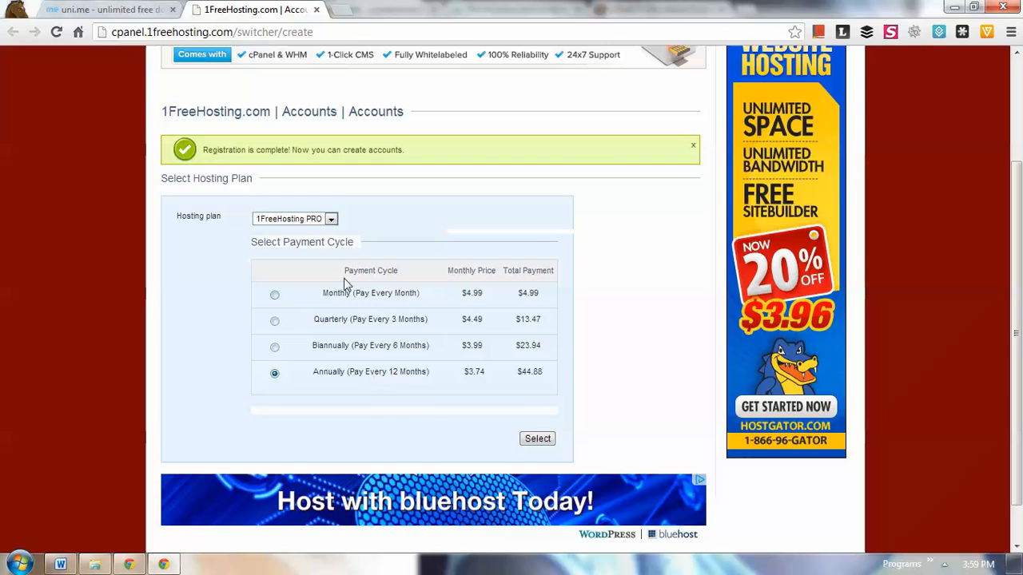
{"action": "left_click", "coordinate": [294, 217]}
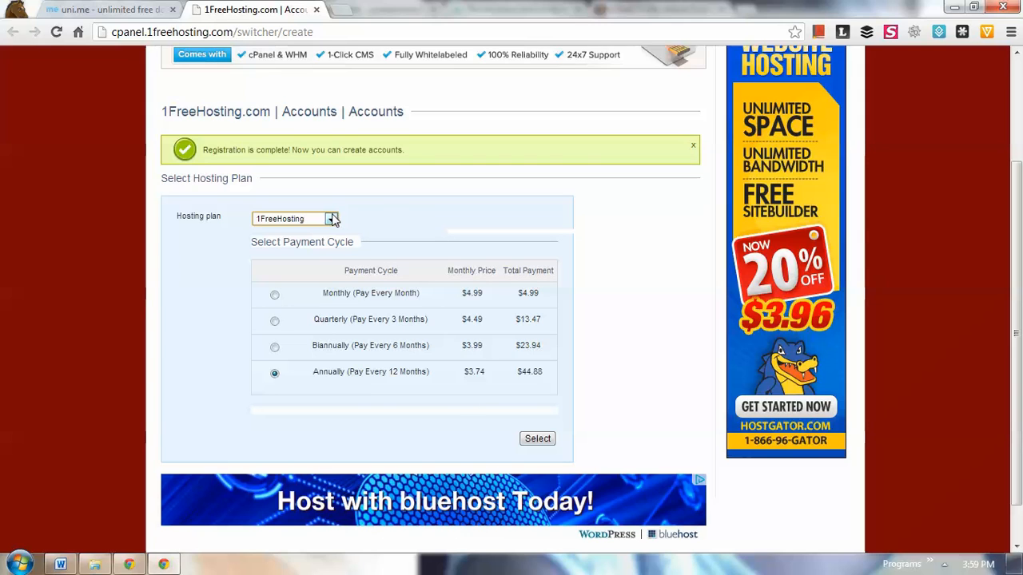
{"action": "mouse_move", "coordinate": [294, 236]}
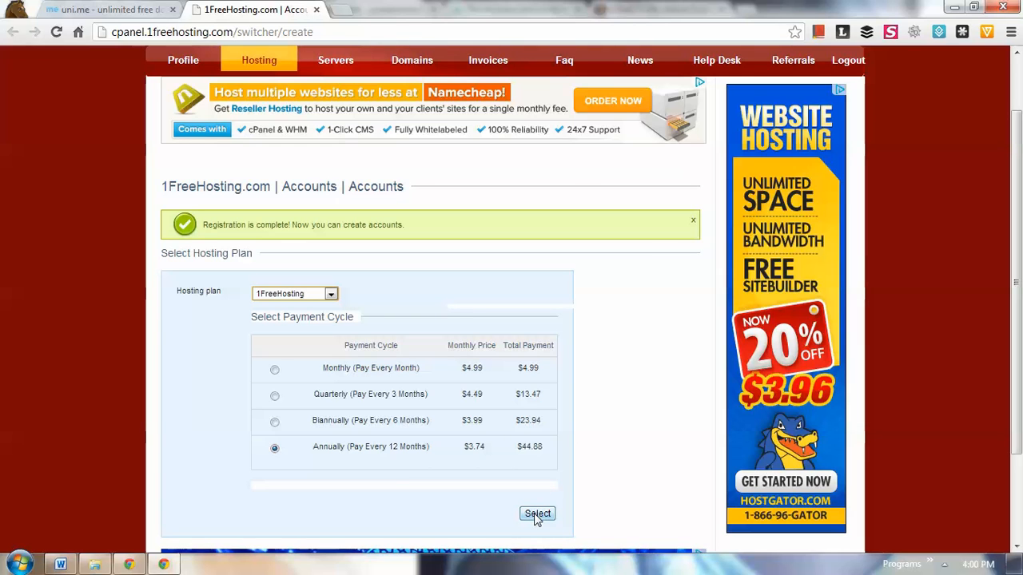
Confirm the free plan to reach the Create a New Account form and toggle the Subdomain/Domain choice.
{"action": "left_click", "coordinate": [537, 515]}
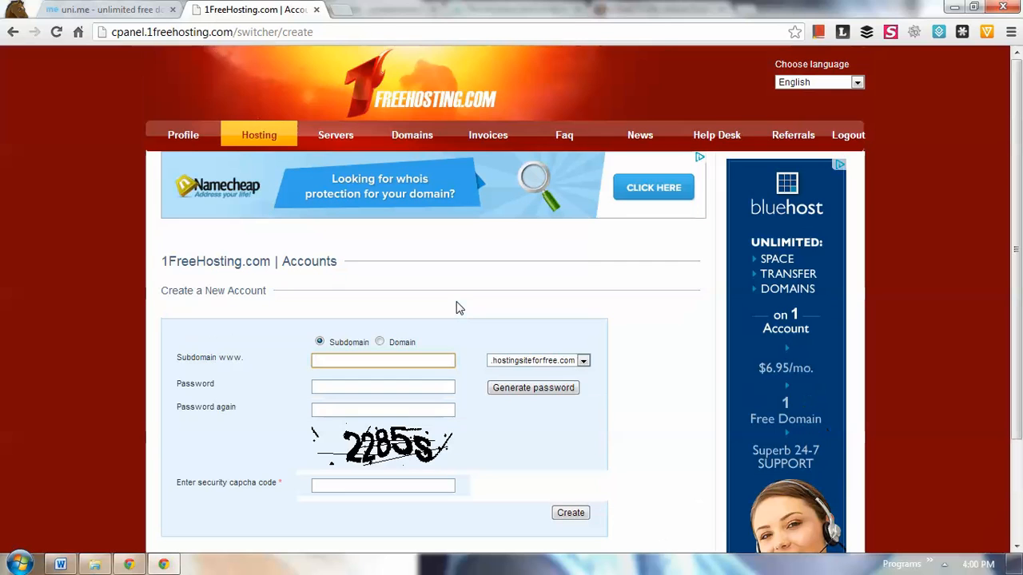
{"action": "left_click", "coordinate": [383, 361]}
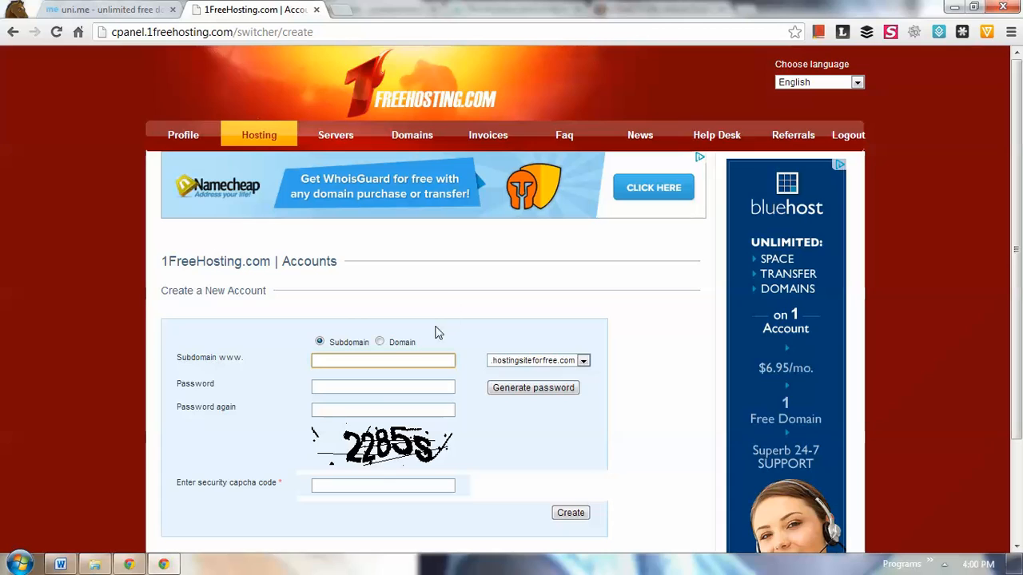
{"action": "mouse_move", "coordinate": [380, 342]}
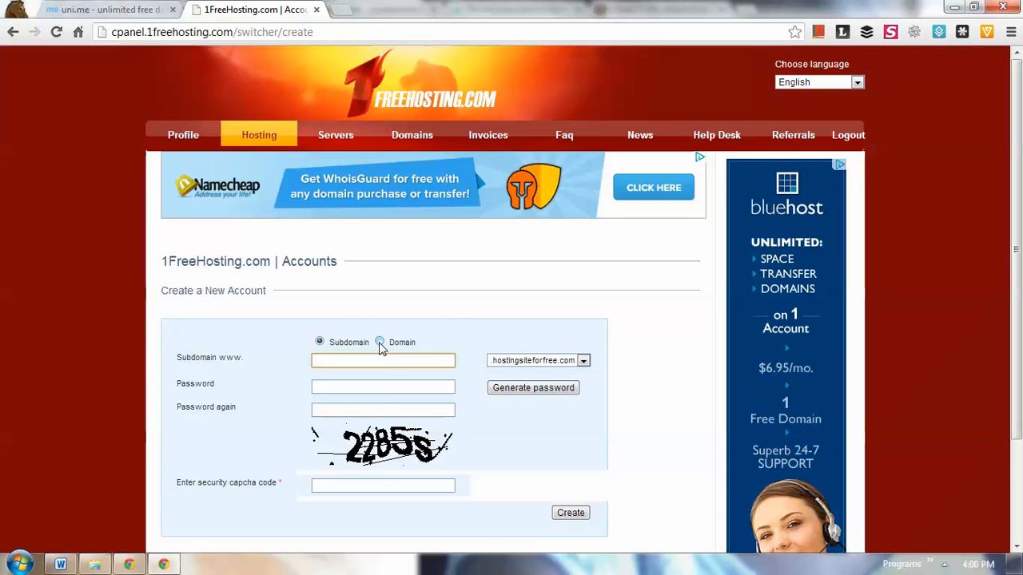
{"action": "left_click", "coordinate": [380, 342]}
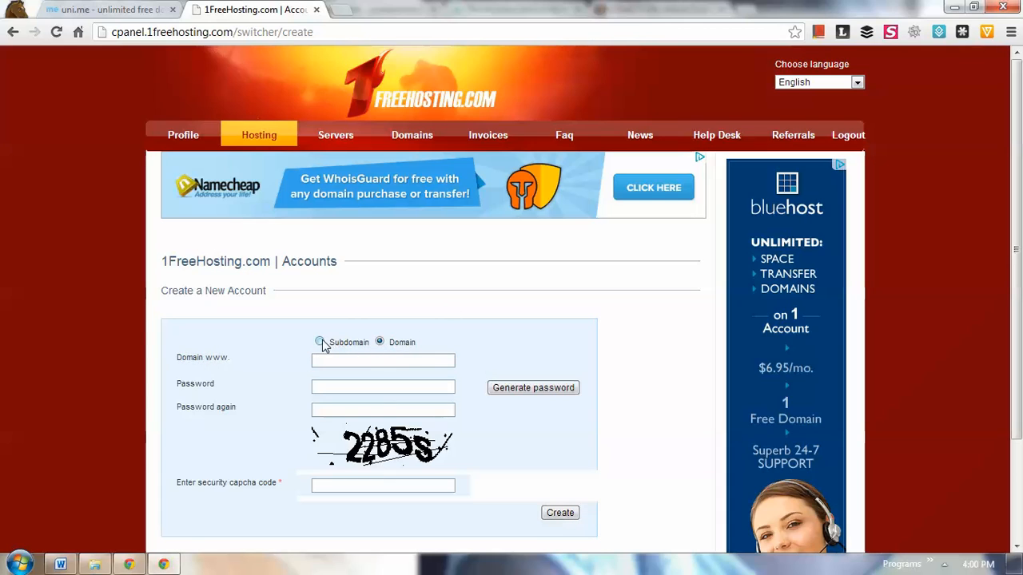
{"action": "left_click", "coordinate": [320, 342]}
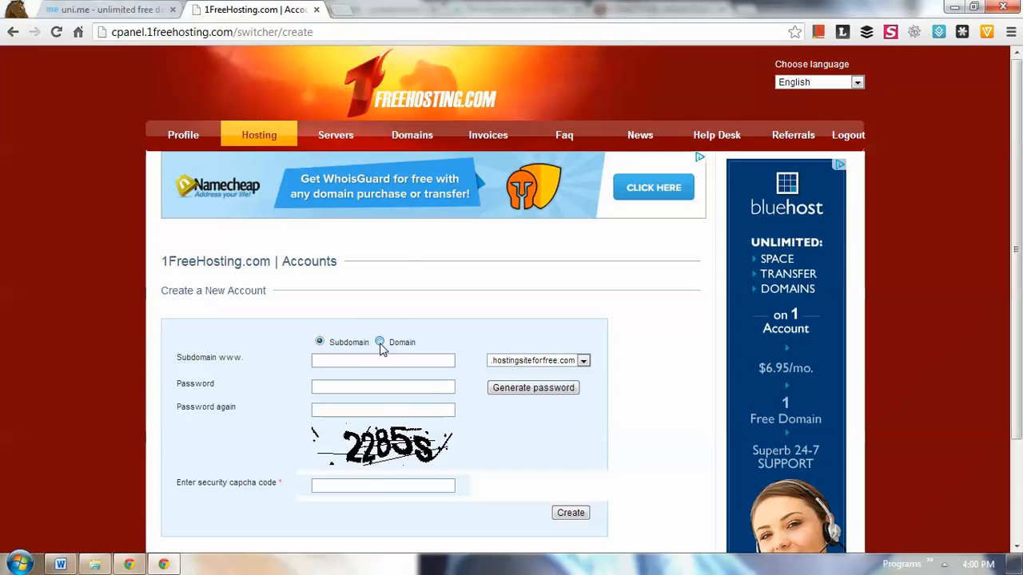
Select the registered domain name in the uni.me My Domains list for copying.
{"action": "left_click", "coordinate": [109, 10]}
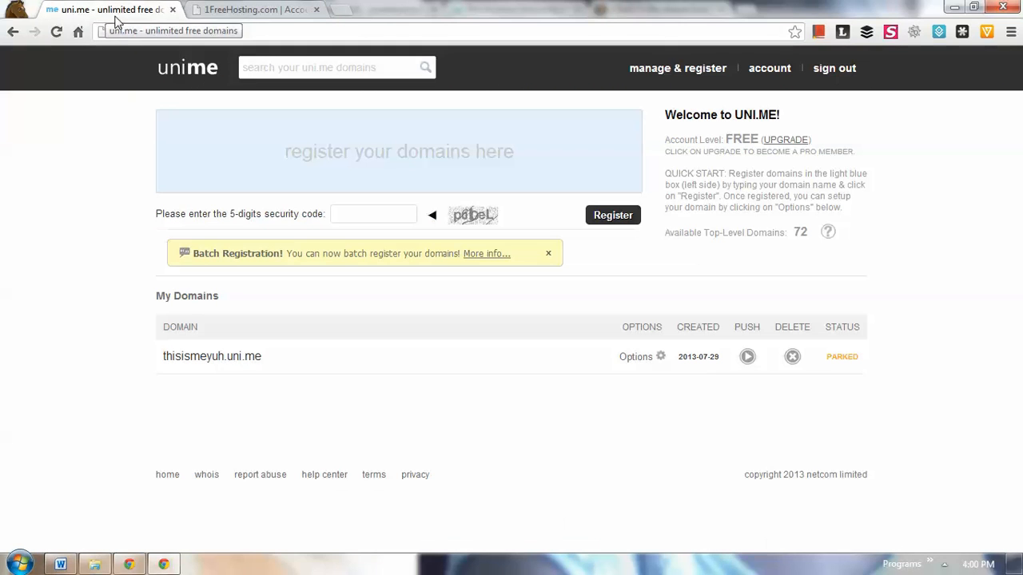
{"action": "double_click", "coordinate": [246, 356]}
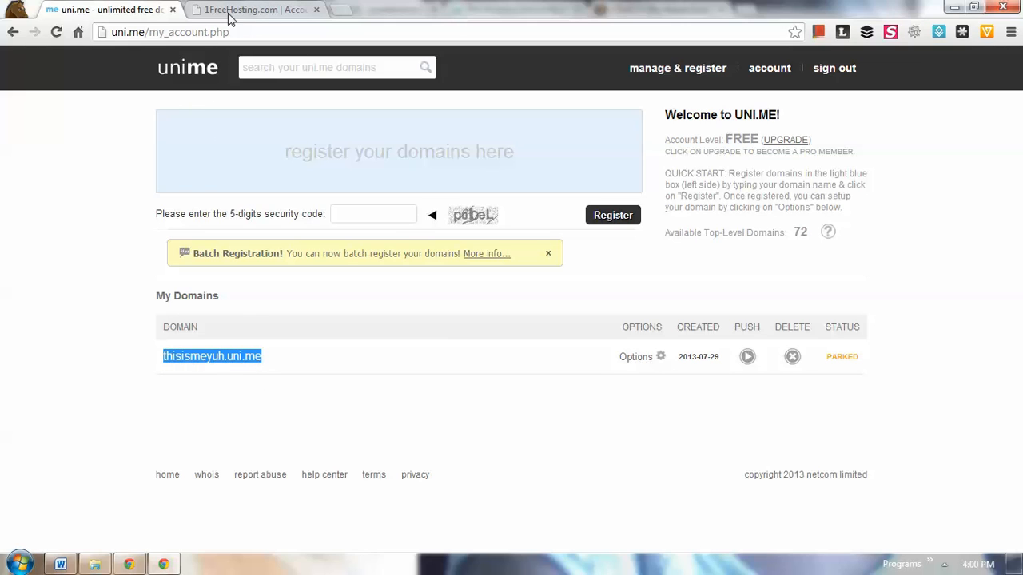
Fill the new account form with domain thisismeyuh.uni.me, a matching password pair and the captcha code.
{"action": "left_click", "coordinate": [256, 10]}
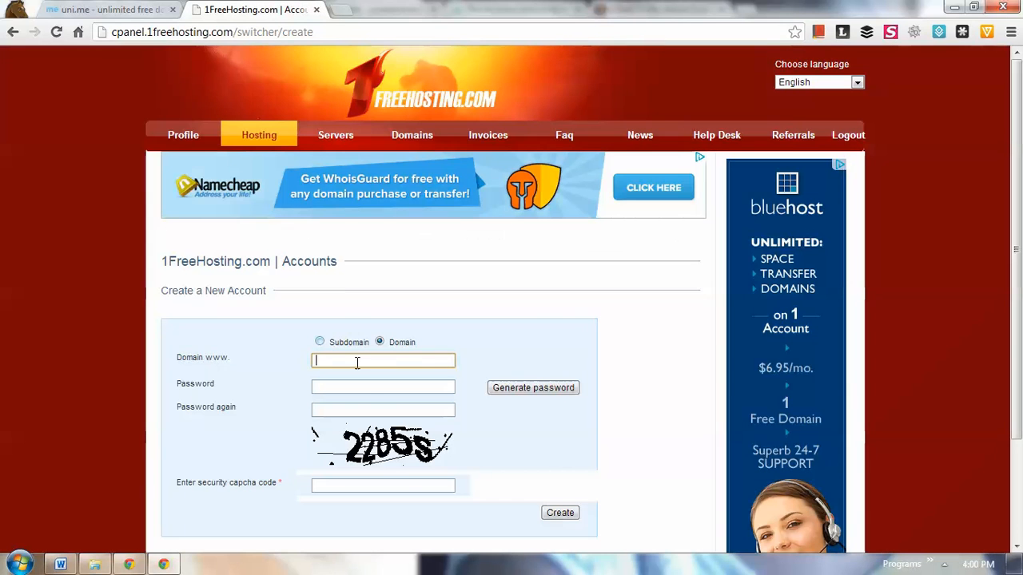
{"action": "scroll", "scroll_direction": "down", "scroll_amount": 3}
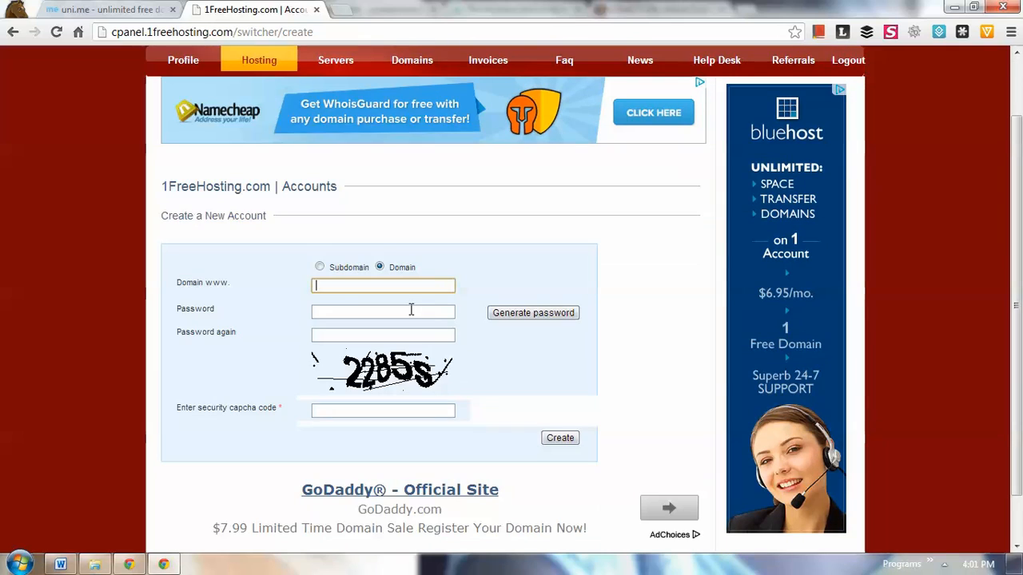
{"action": "type", "text": "thisismeyuh.uni.me"}
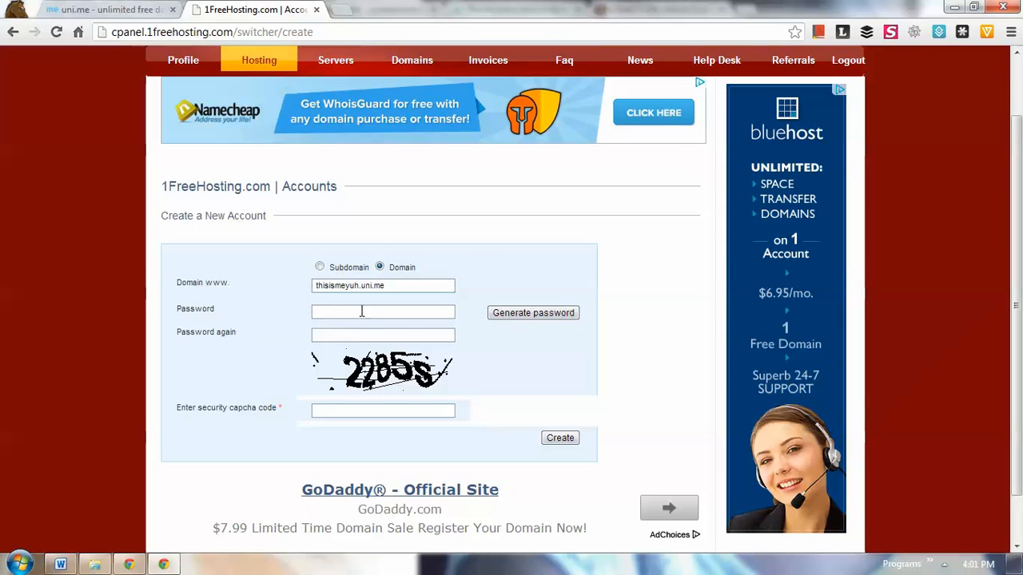
{"action": "left_click", "coordinate": [383, 311]}
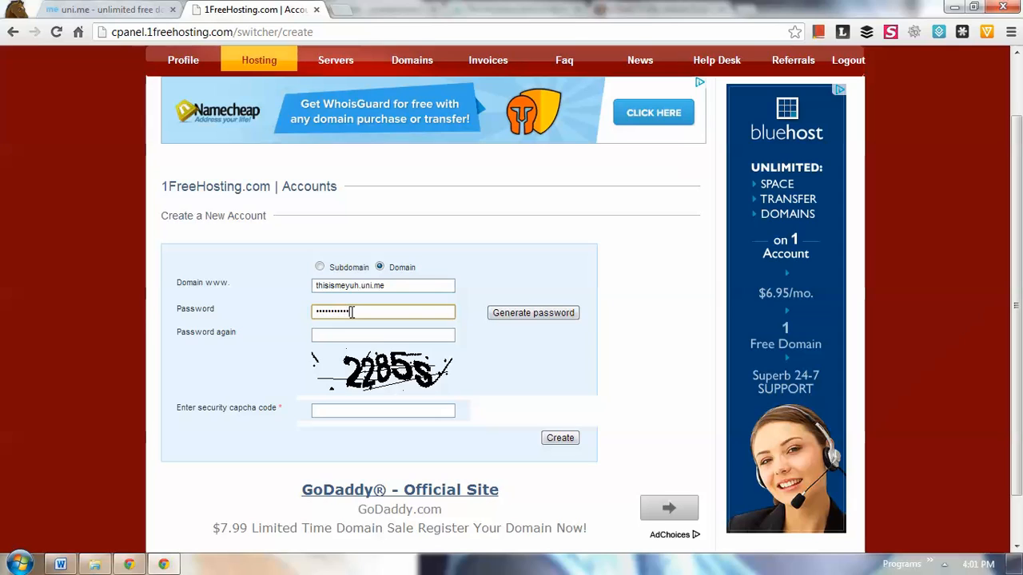
{"action": "left_click", "coordinate": [383, 335]}
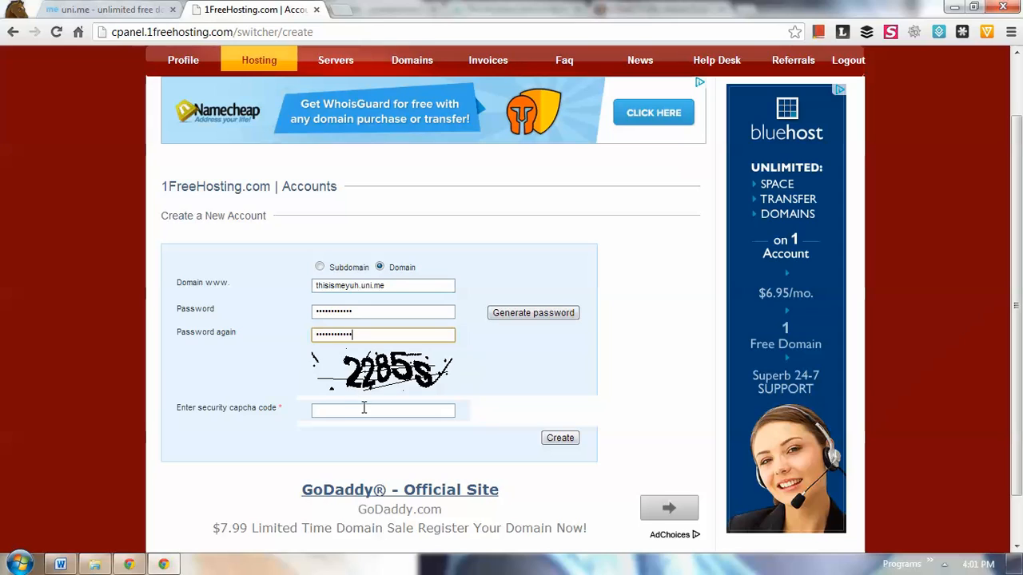
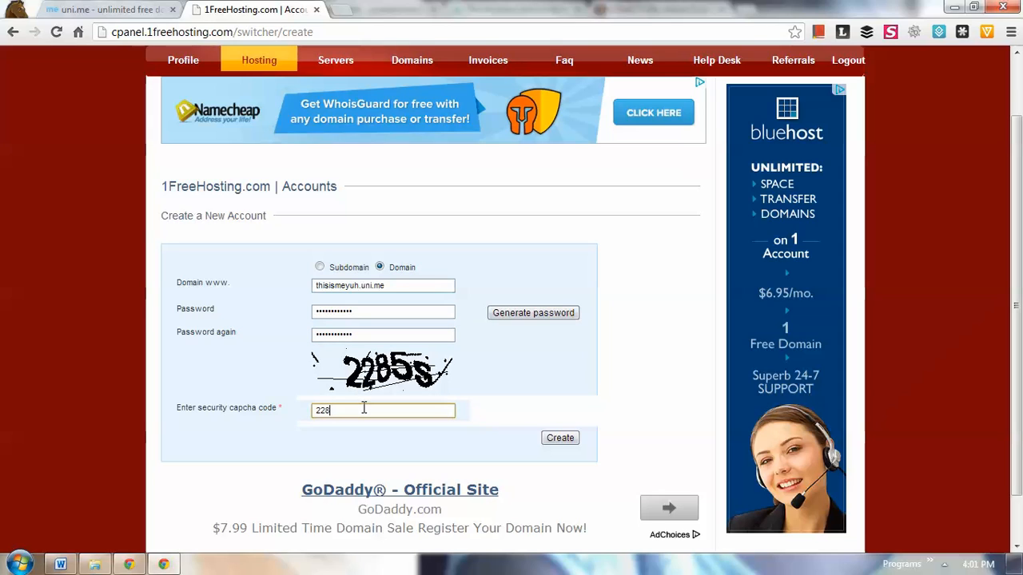
{"action": "type", "text": "5s"}
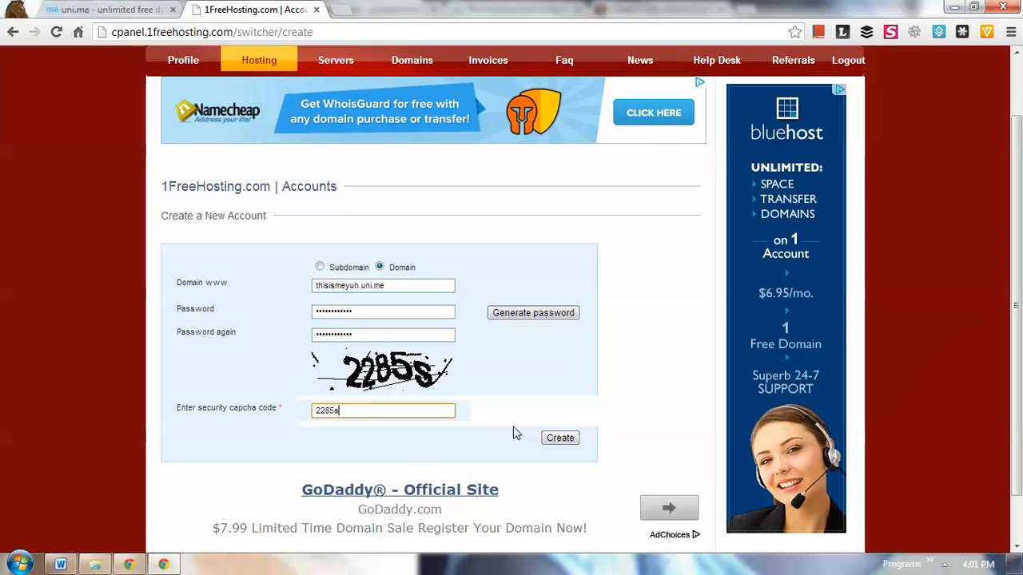
{"action": "mouse_move", "coordinate": [565, 462]}
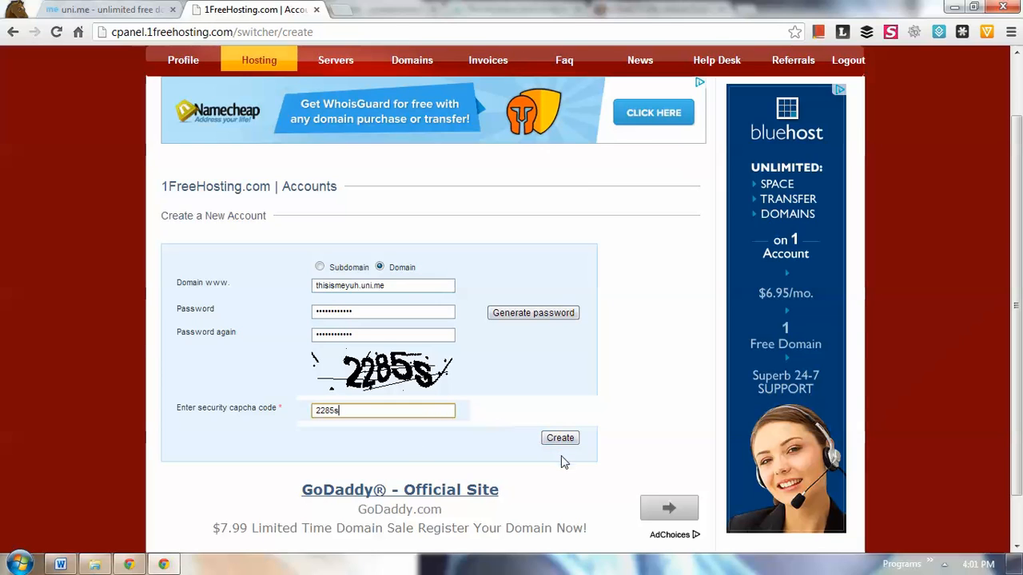
{"action": "mouse_move", "coordinate": [559, 438]}
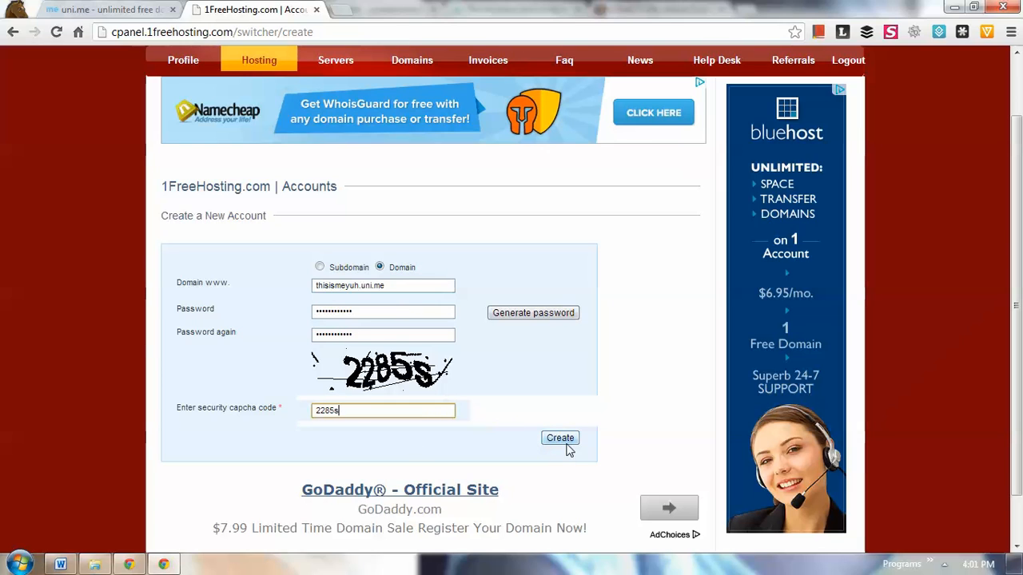
Create the account so thisismeyuh.uni.me shows under Active Accounts with the free plan.
{"action": "left_click", "coordinate": [559, 438]}
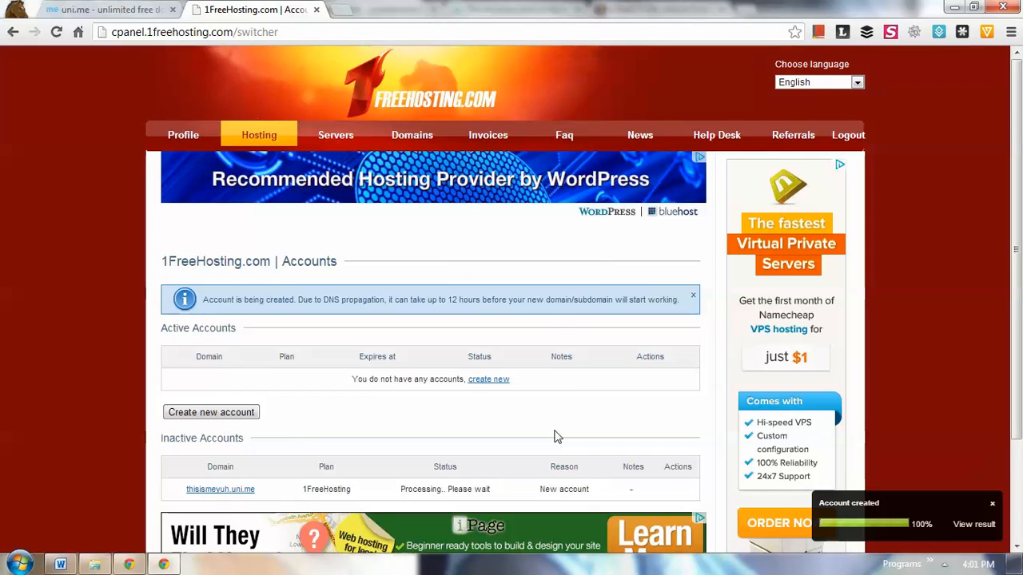
{"action": "scroll", "scroll_direction": "down", "scroll_amount": 3}
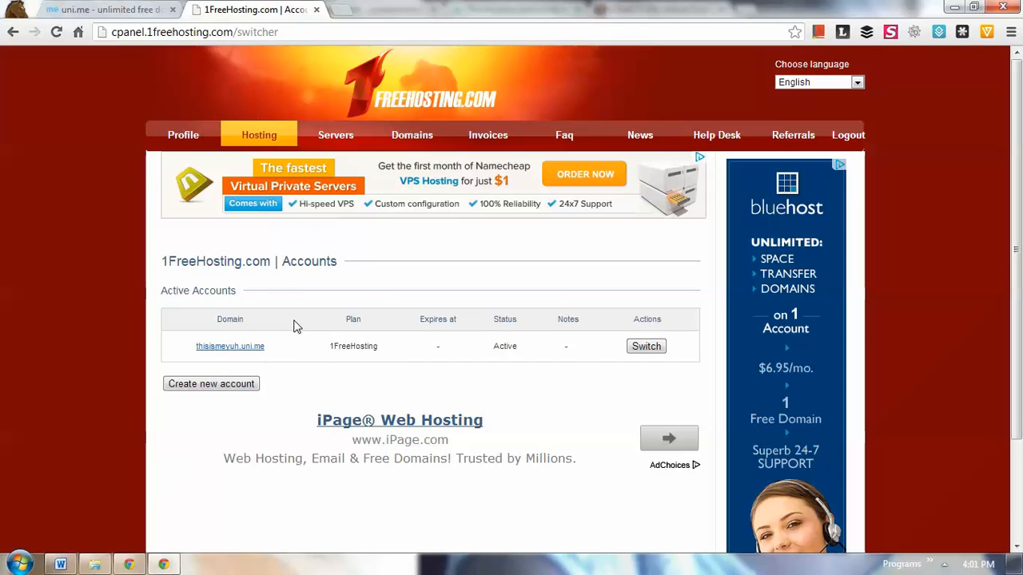
{"action": "mouse_move", "coordinate": [275, 293]}
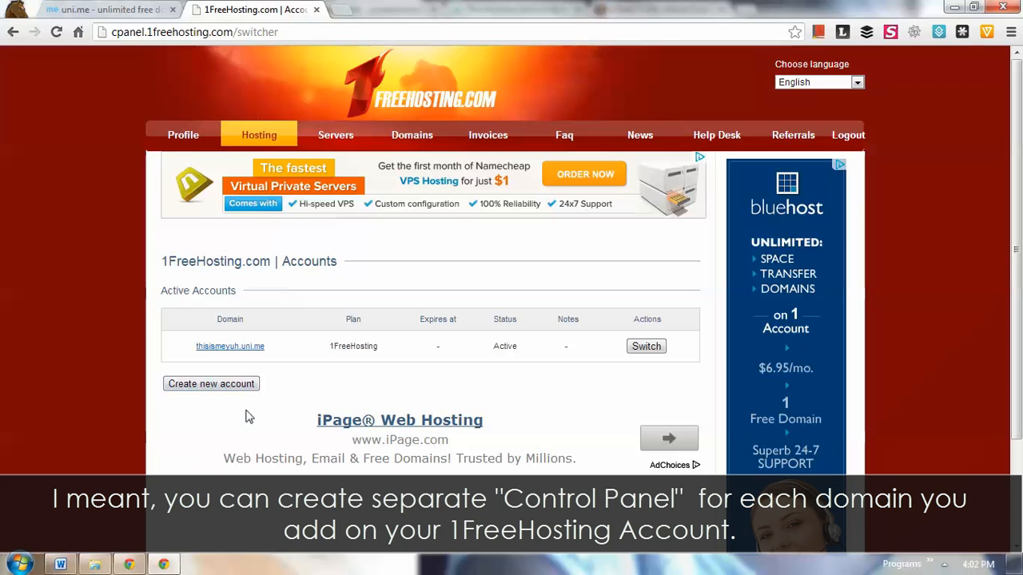
{"action": "mouse_move", "coordinate": [278, 353]}
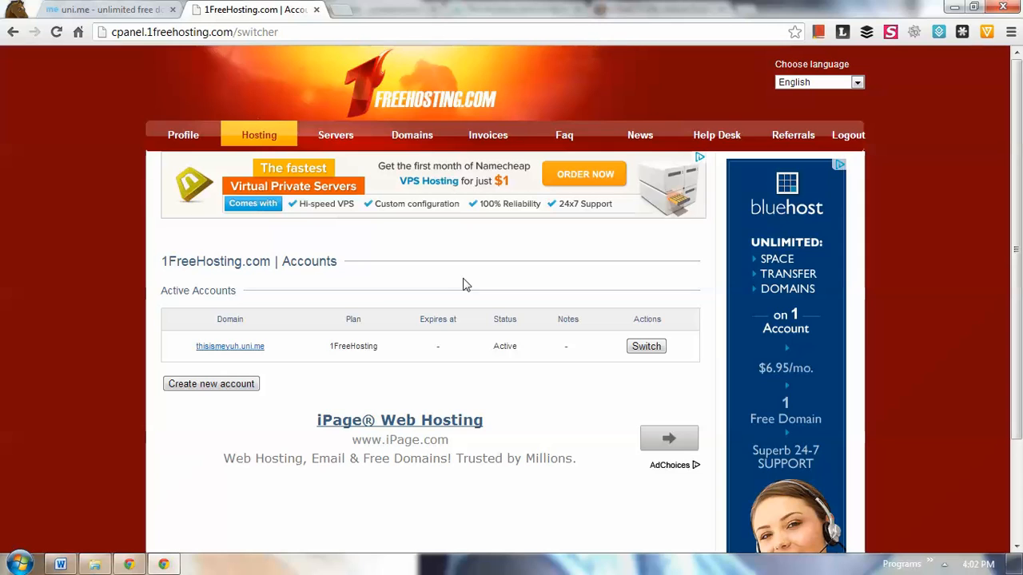
{"action": "mouse_move", "coordinate": [457, 284]}
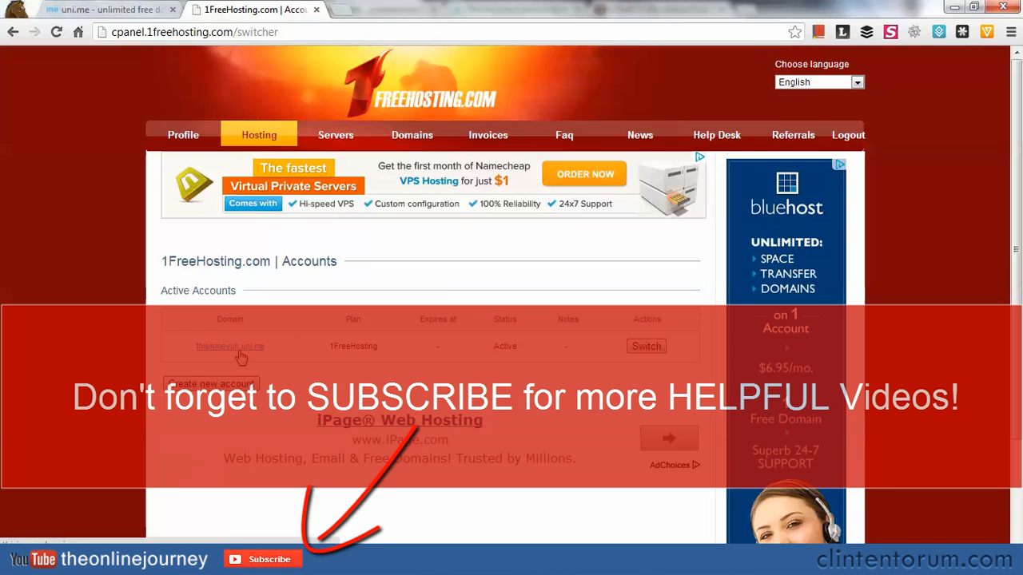
{"action": "mouse_move", "coordinate": [371, 310]}
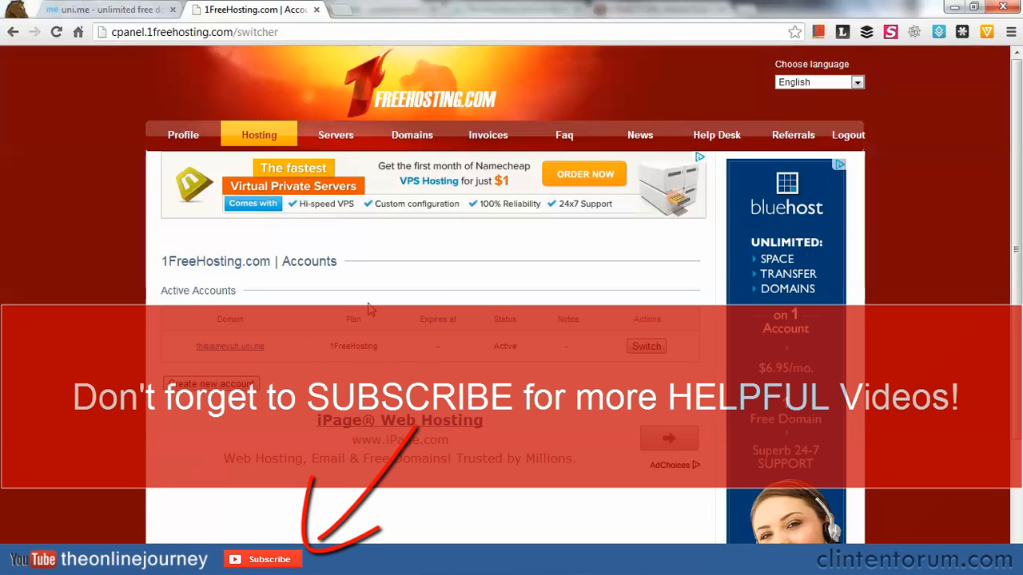
{"action": "mouse_move", "coordinate": [391, 310]}
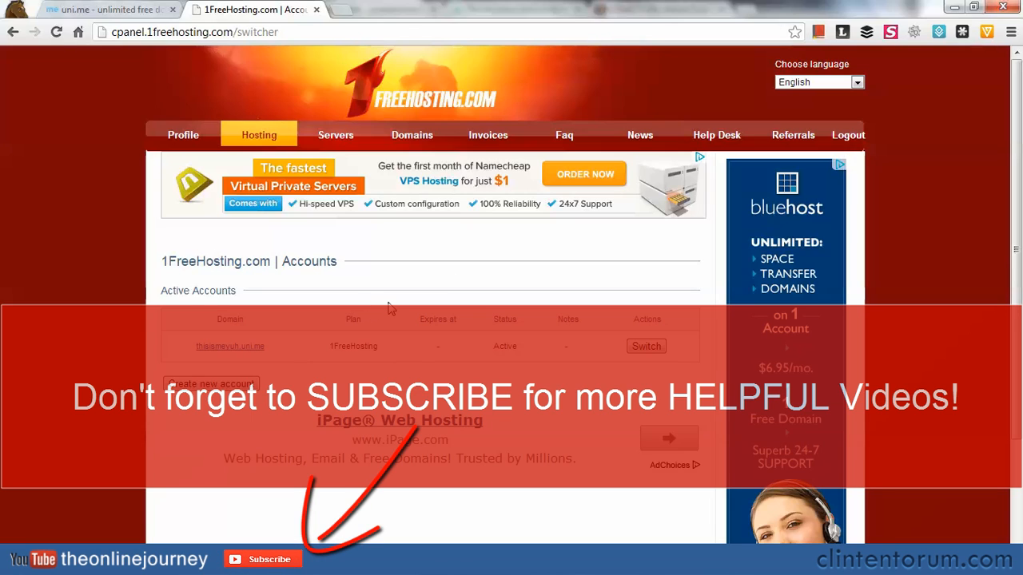